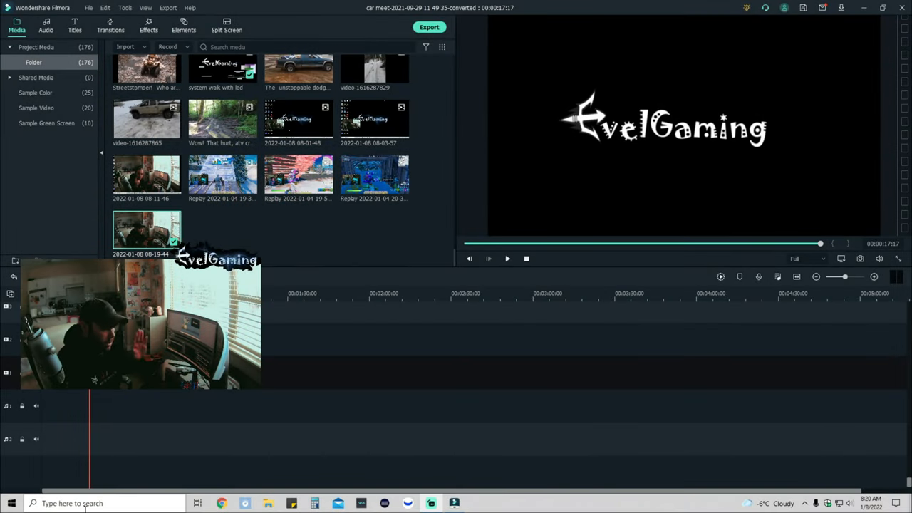
mouse_move(369, 375)
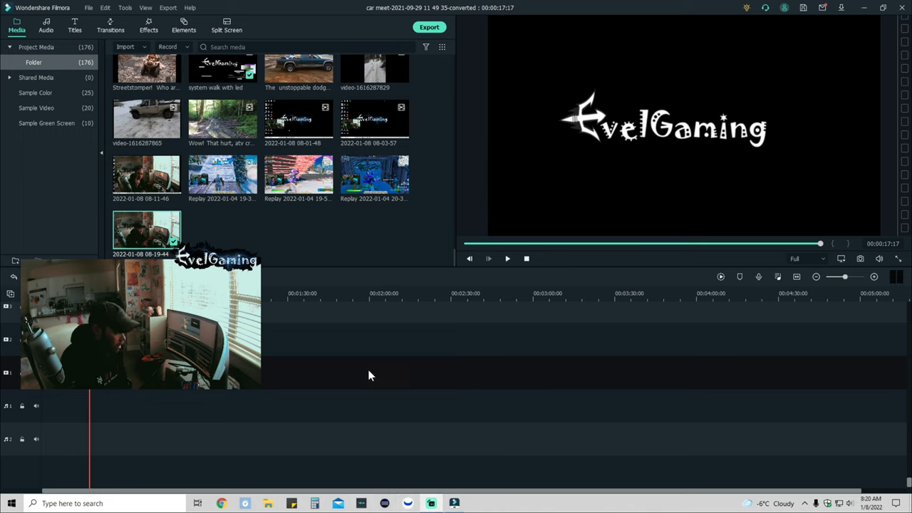
mouse_move(363, 503)
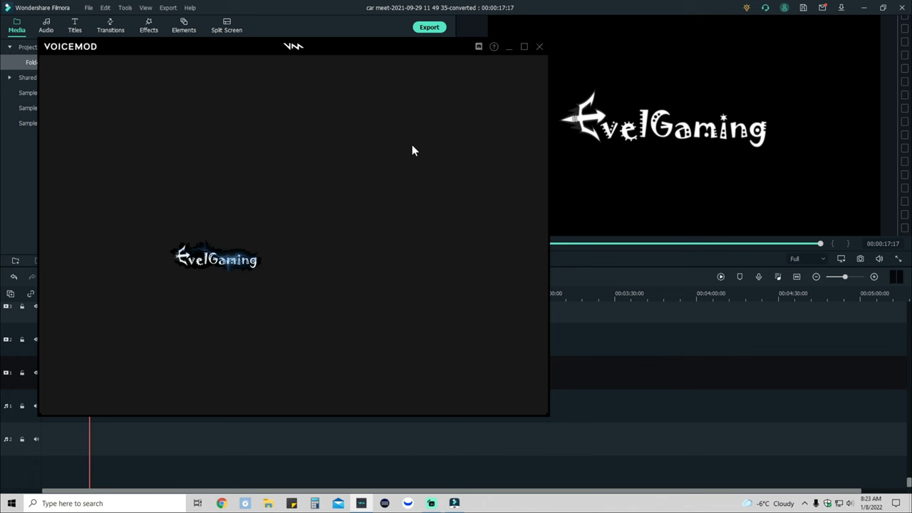
click(540, 46)
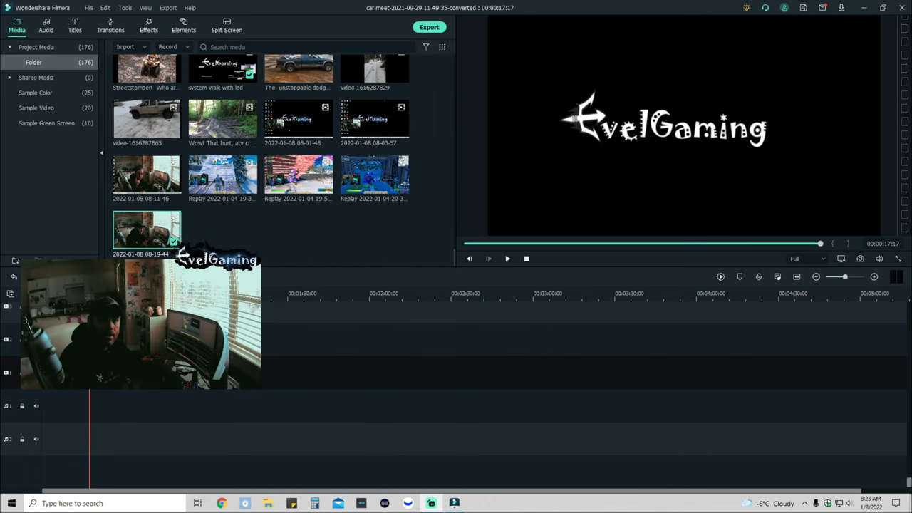